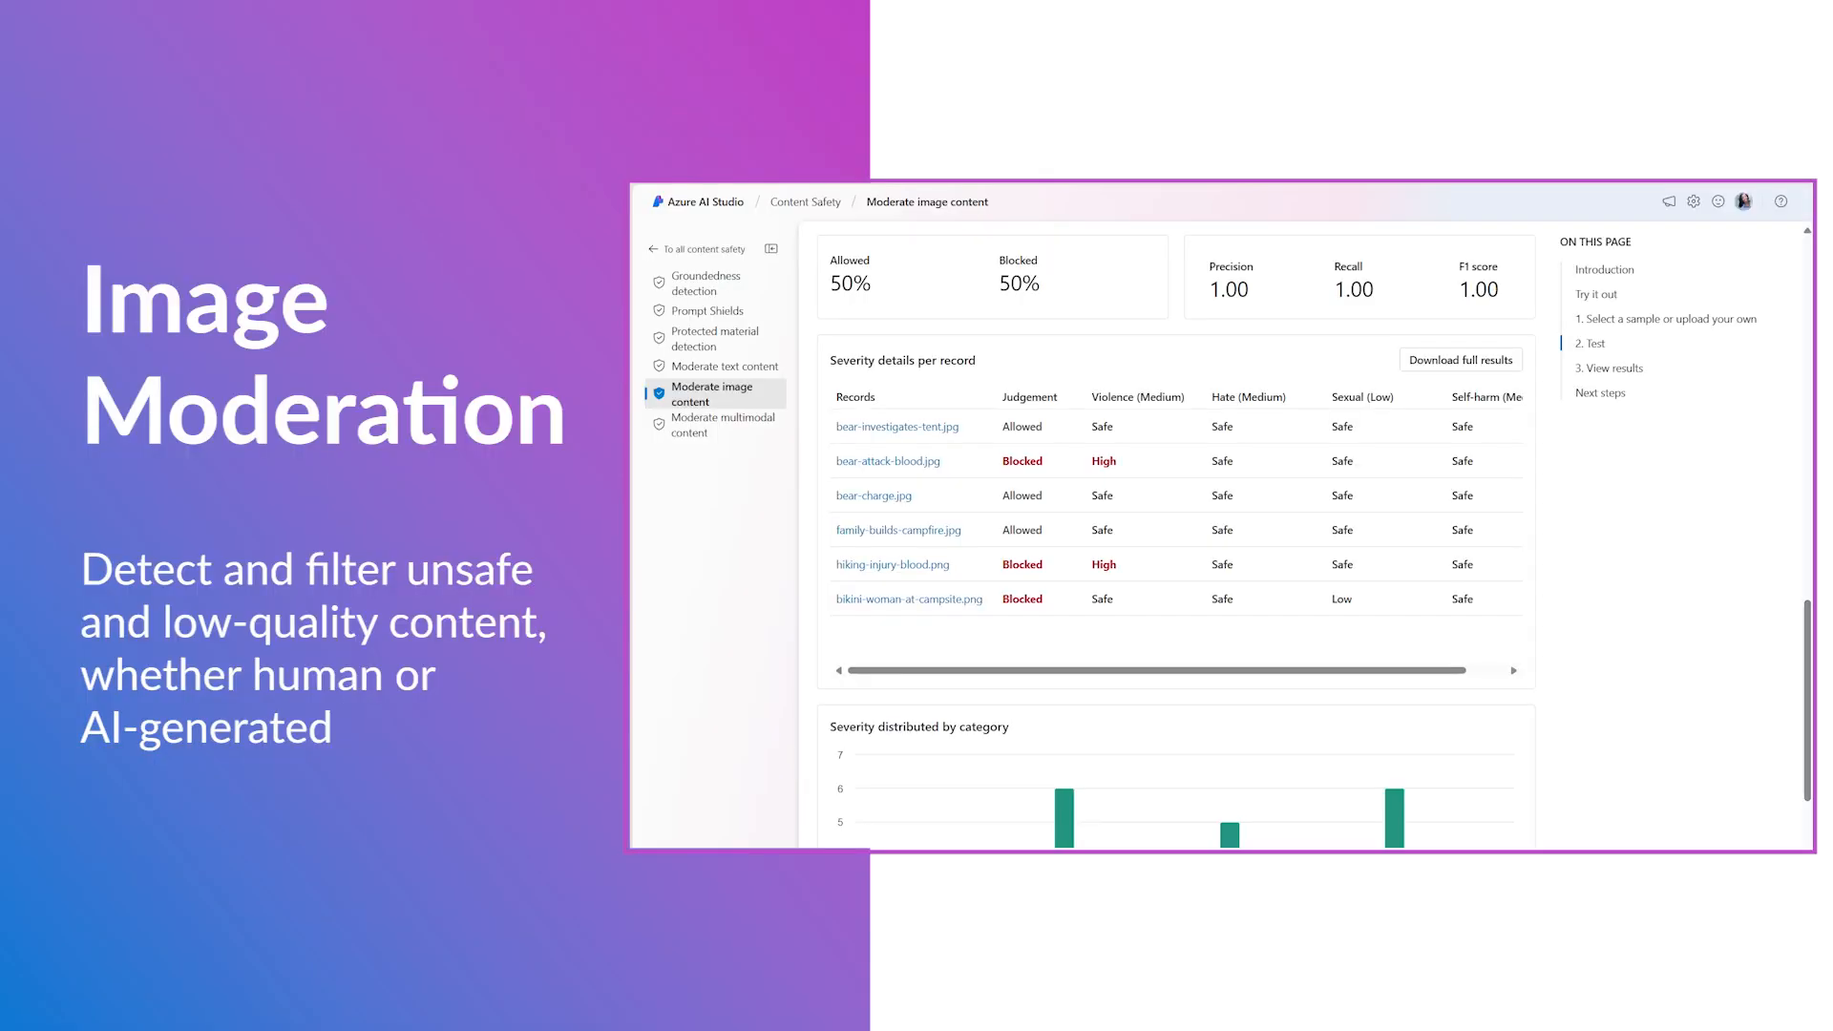
{"action": "mouse_move", "coordinate": [1230, 835]}
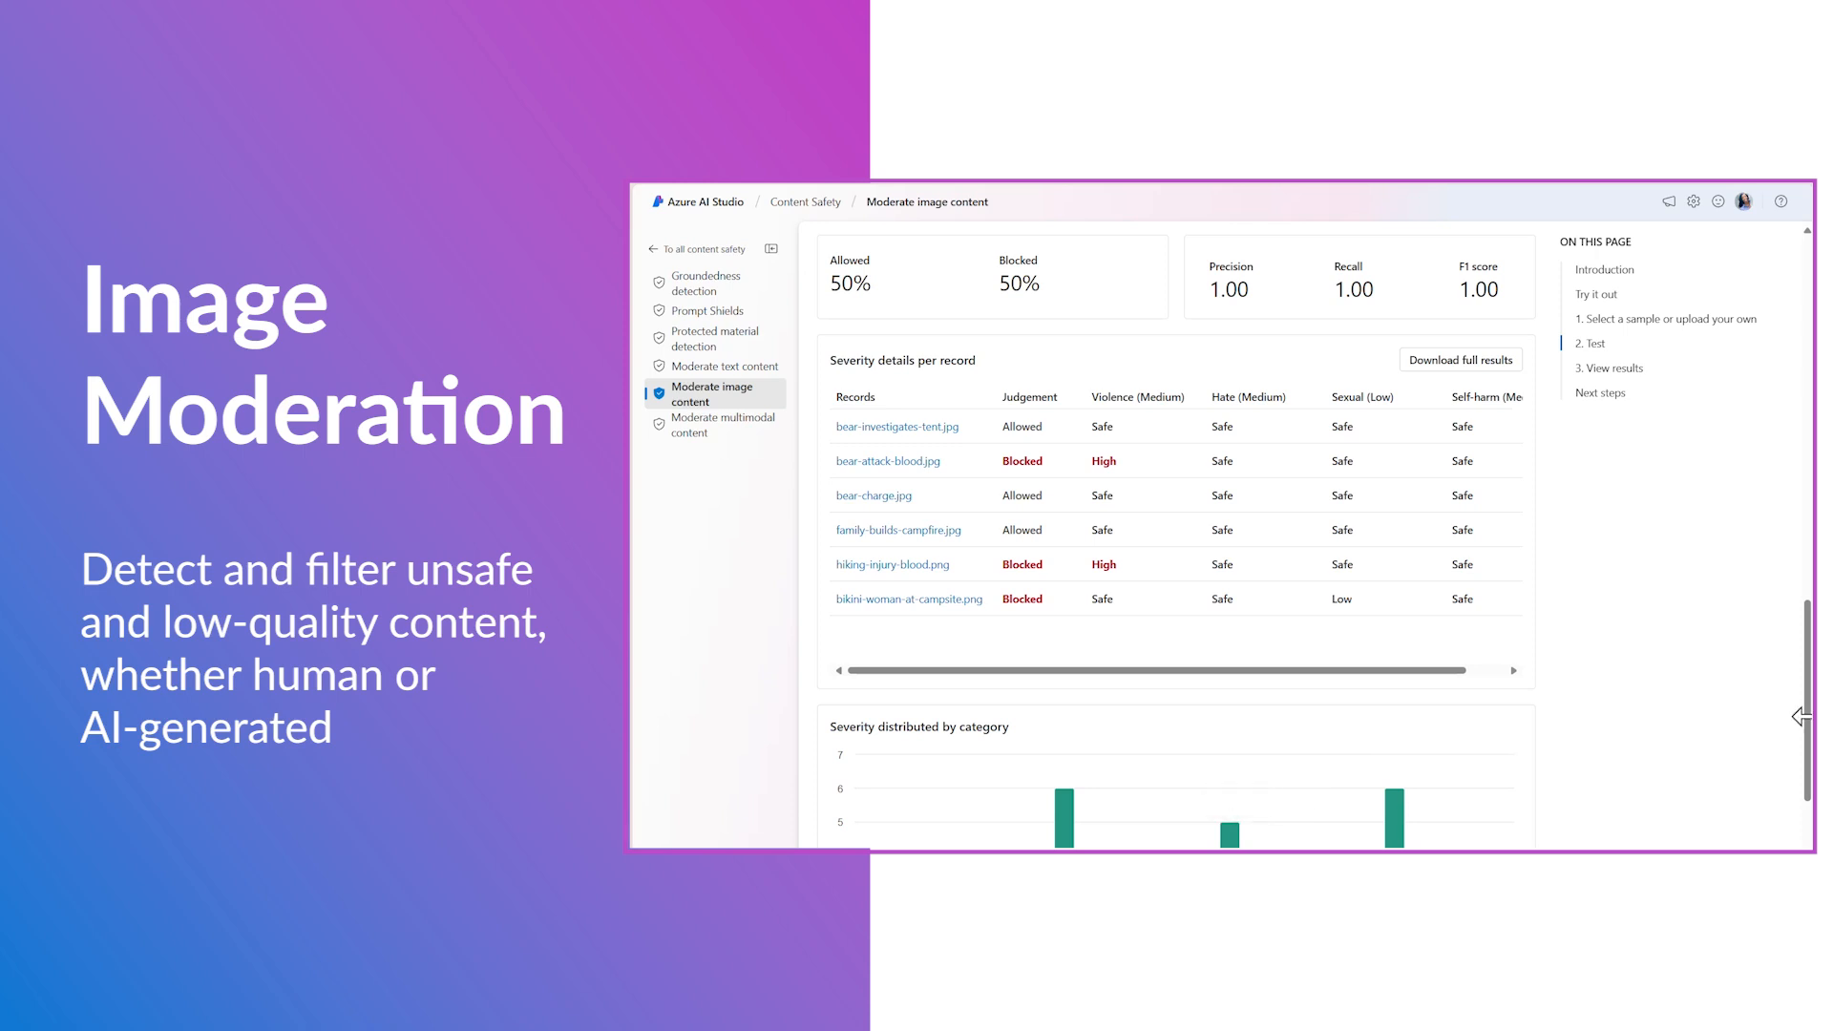
- Upload the bulk-image-moderatation-dataset ZIP as the bulk test dataset
{"action": "scroll", "scroll_direction": "down", "scroll_amount": 3}
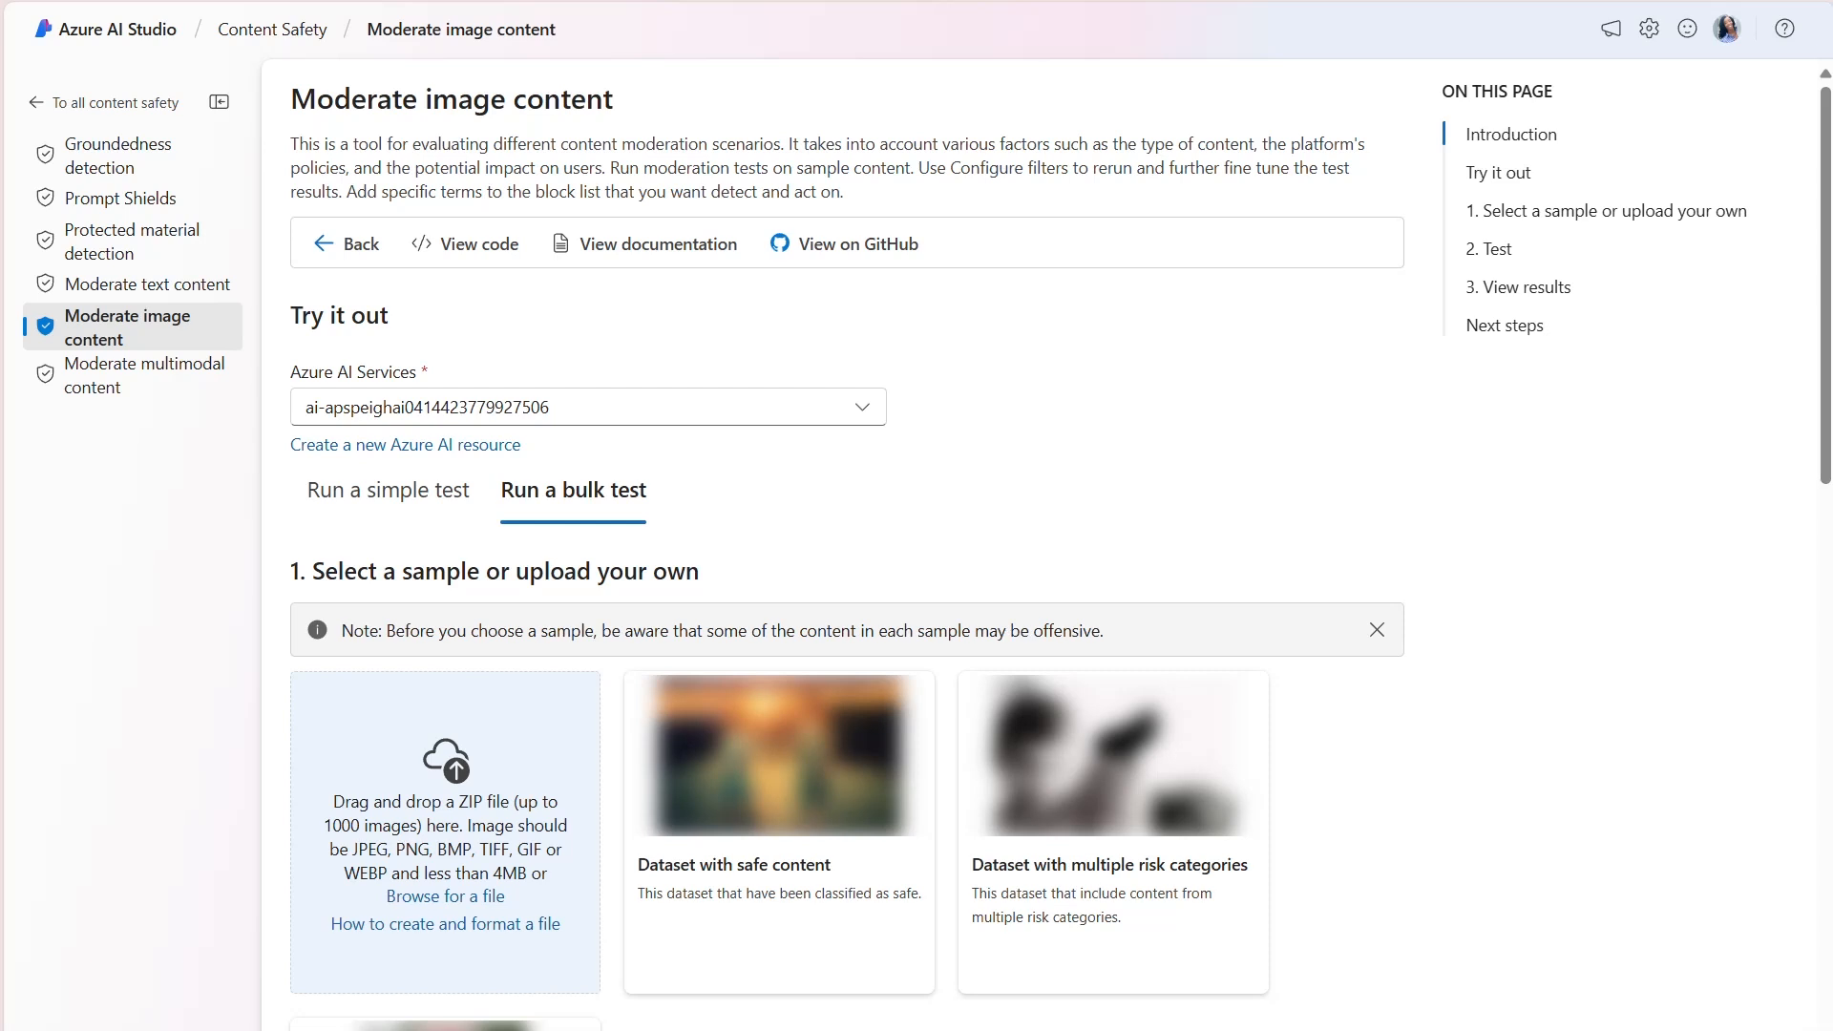
{"action": "mouse_move", "coordinate": [459, 952]}
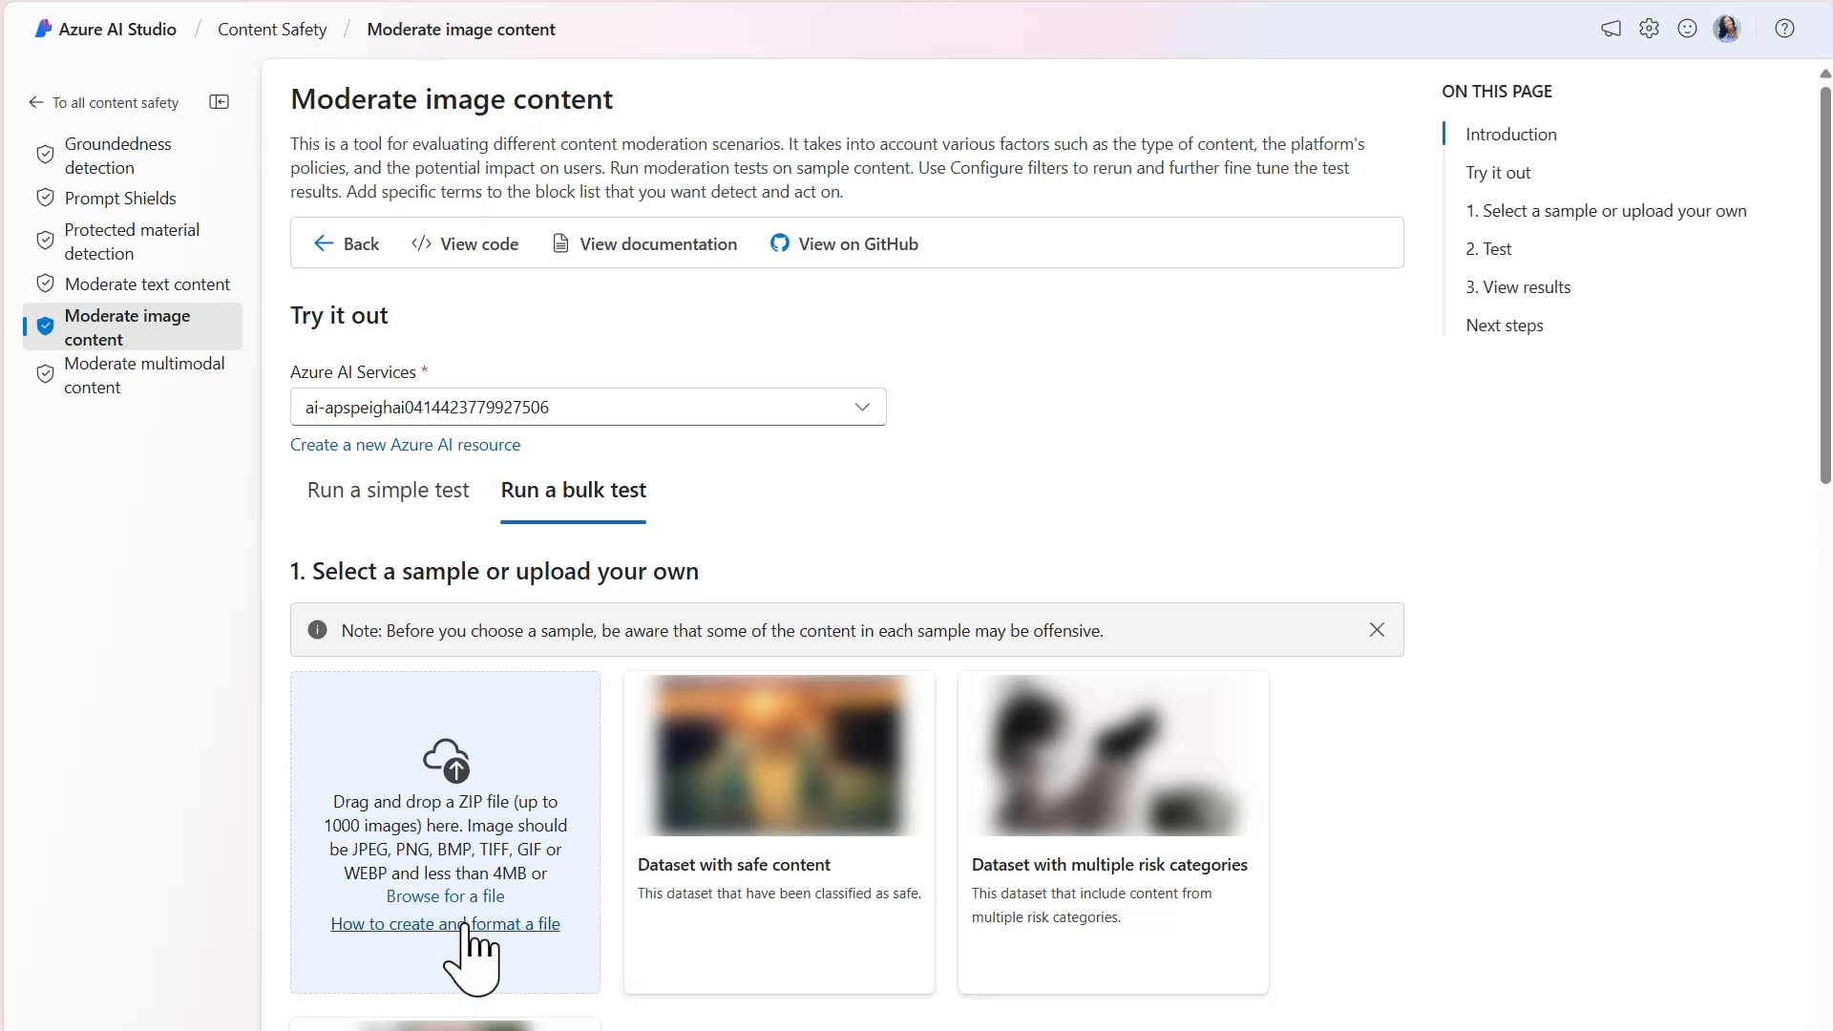
{"action": "left_click", "coordinate": [444, 923]}
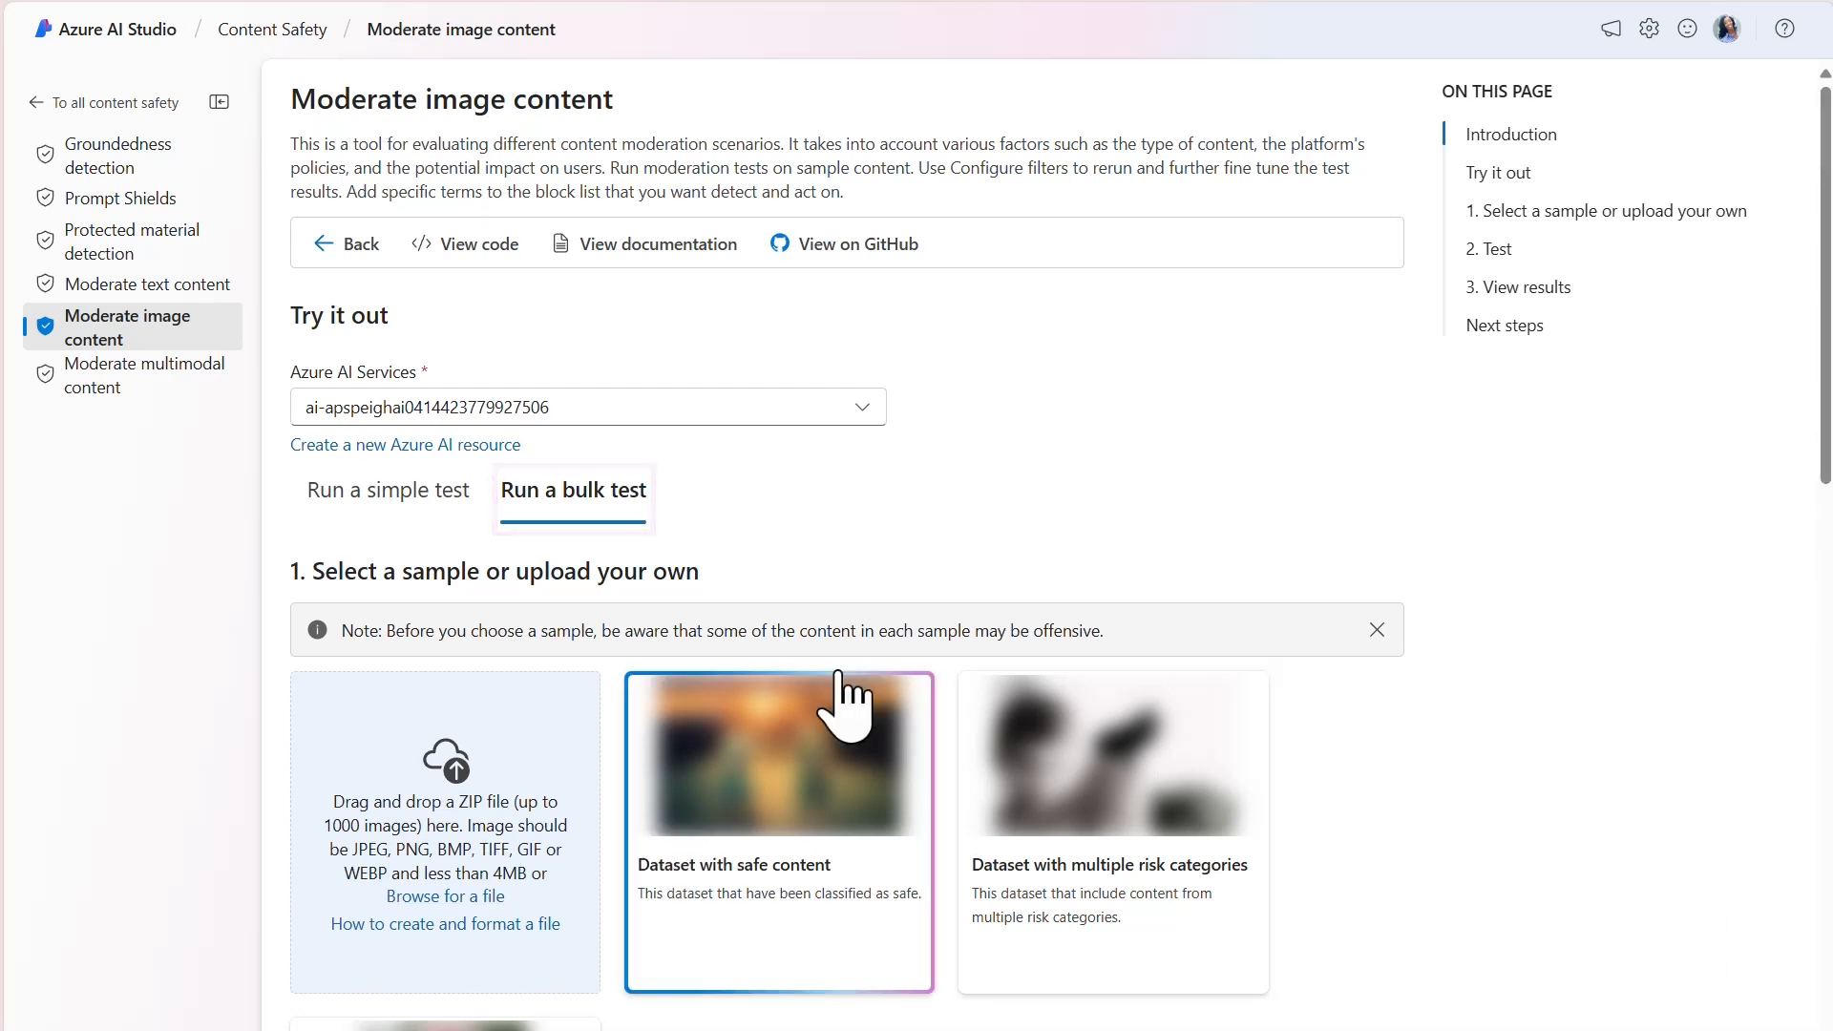
{"action": "scroll", "scroll_direction": "down", "scroll_amount": 3}
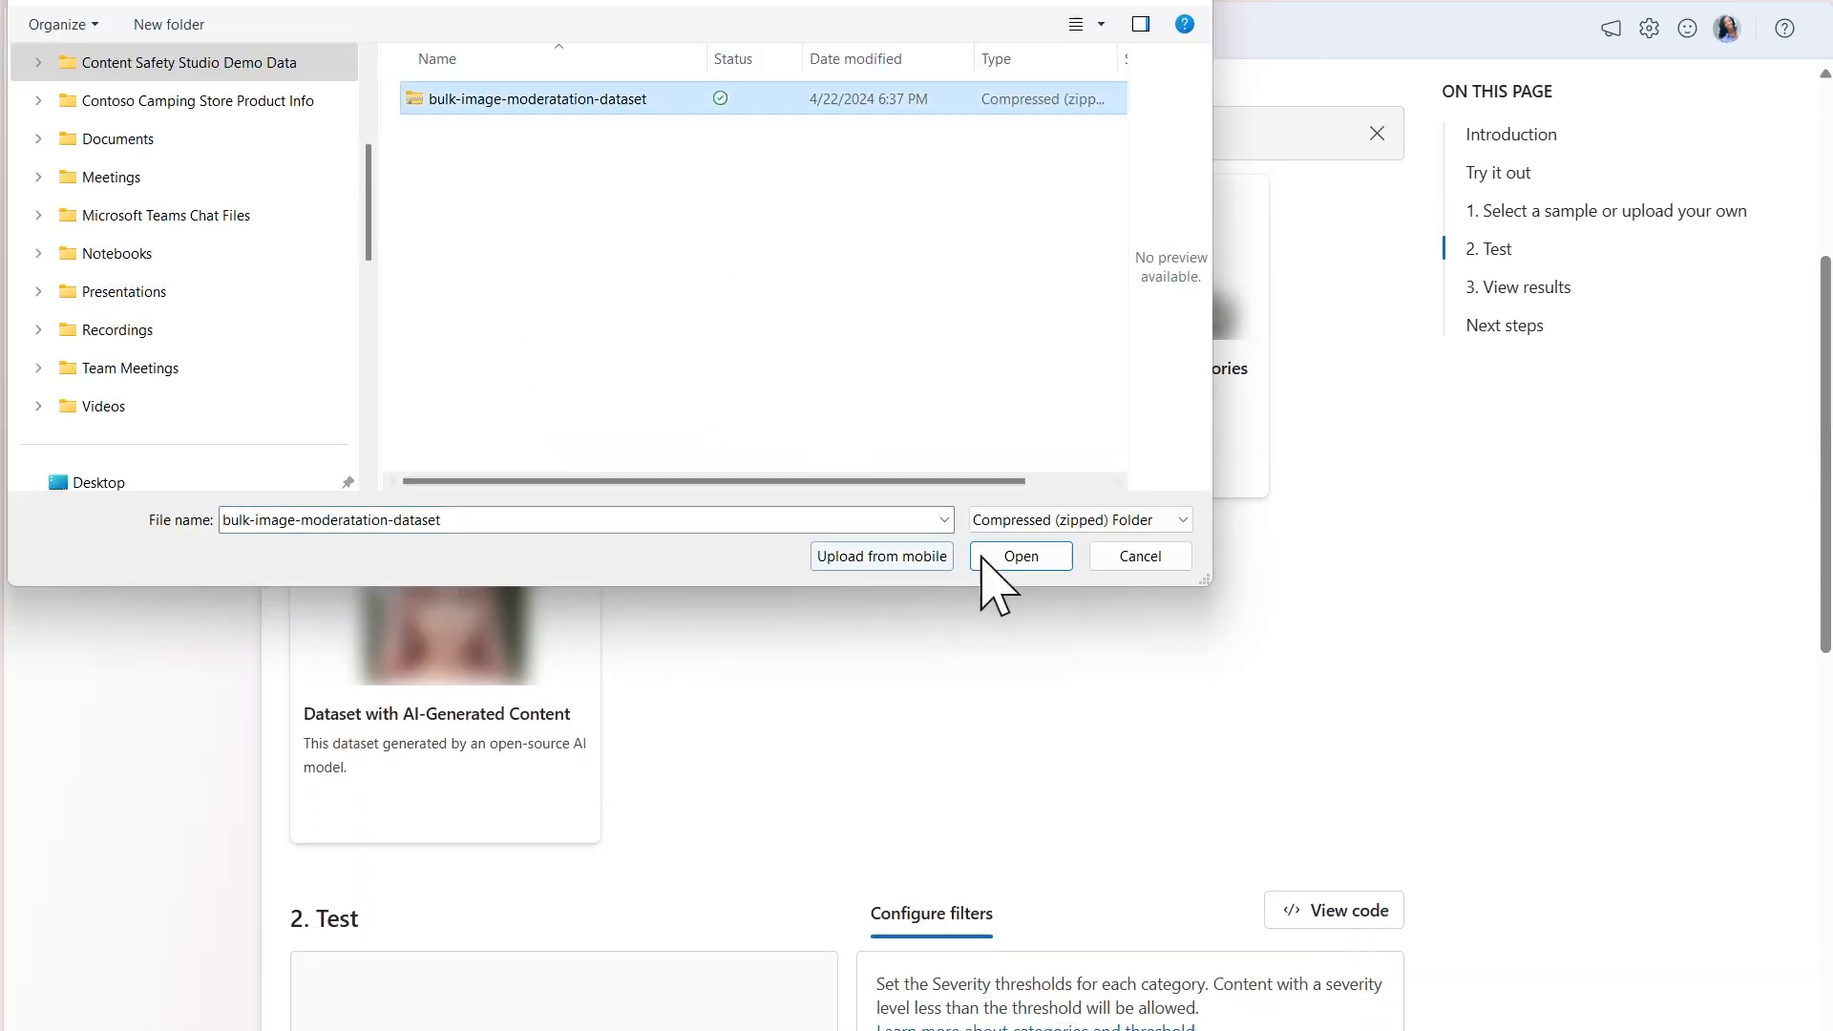
{"action": "left_click", "coordinate": [1021, 556]}
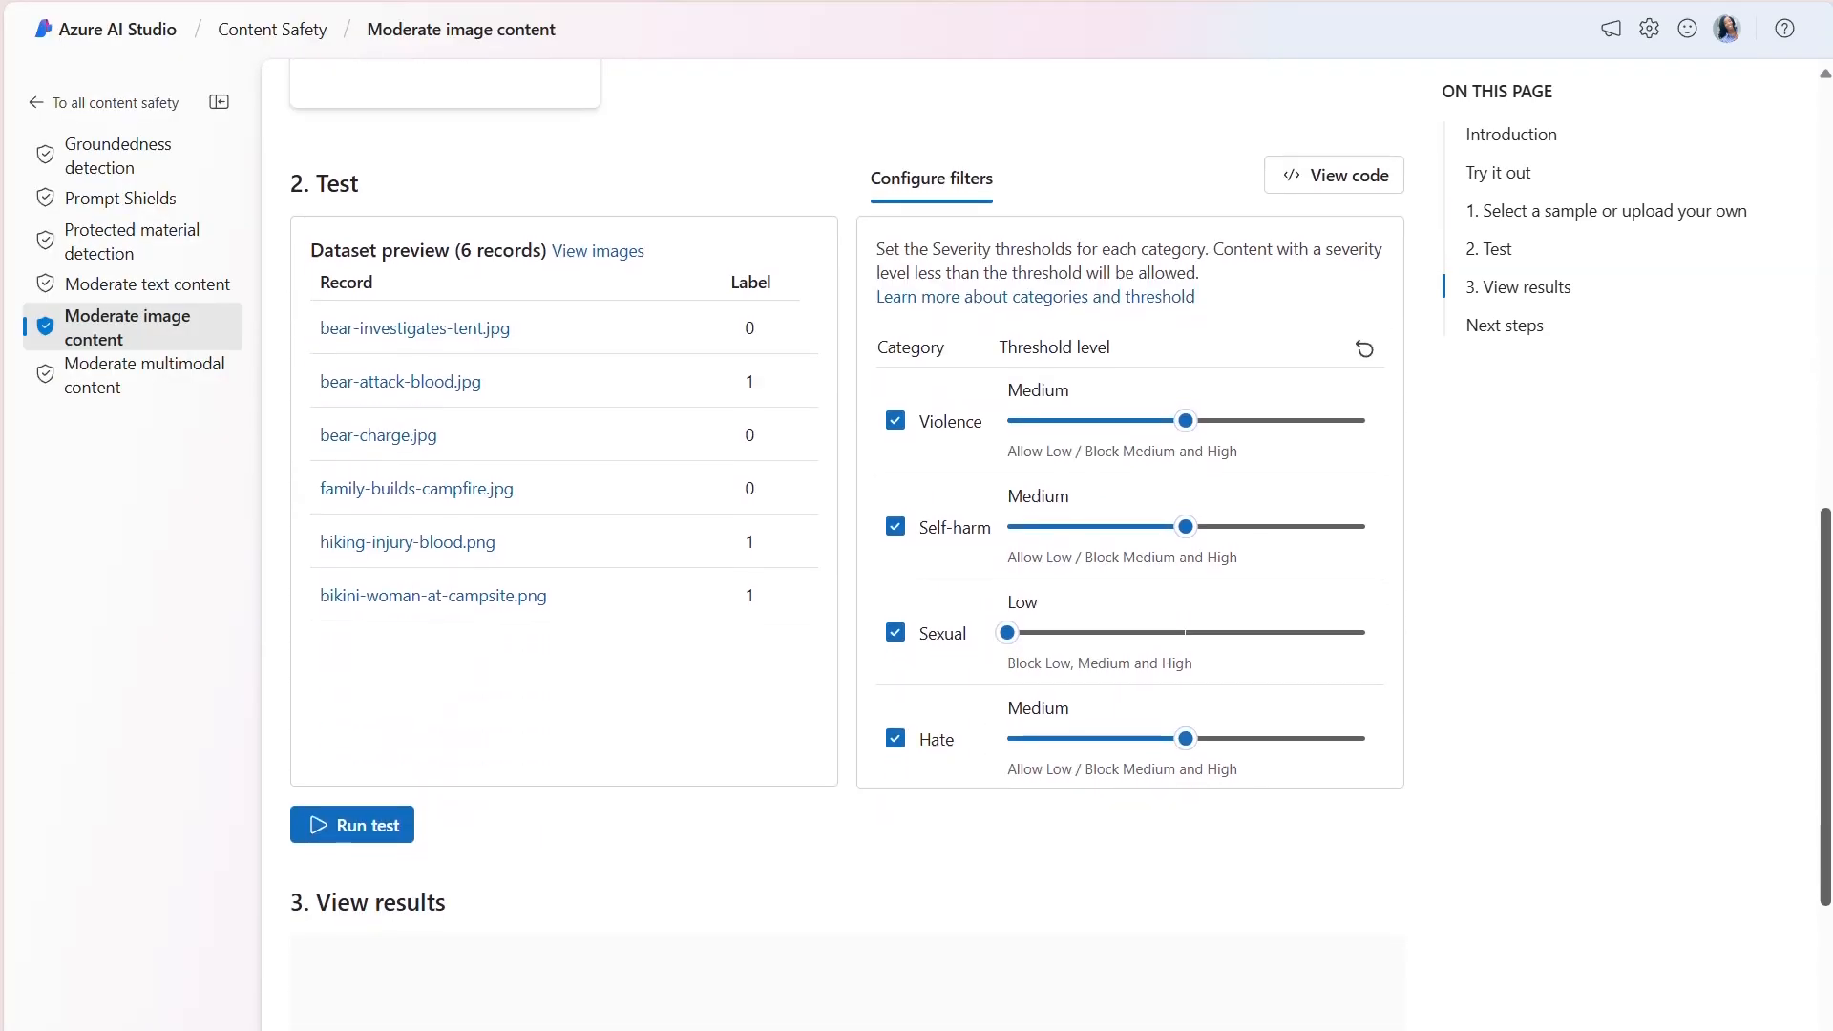
{"action": "scroll", "scroll_direction": "down", "scroll_amount": 3}
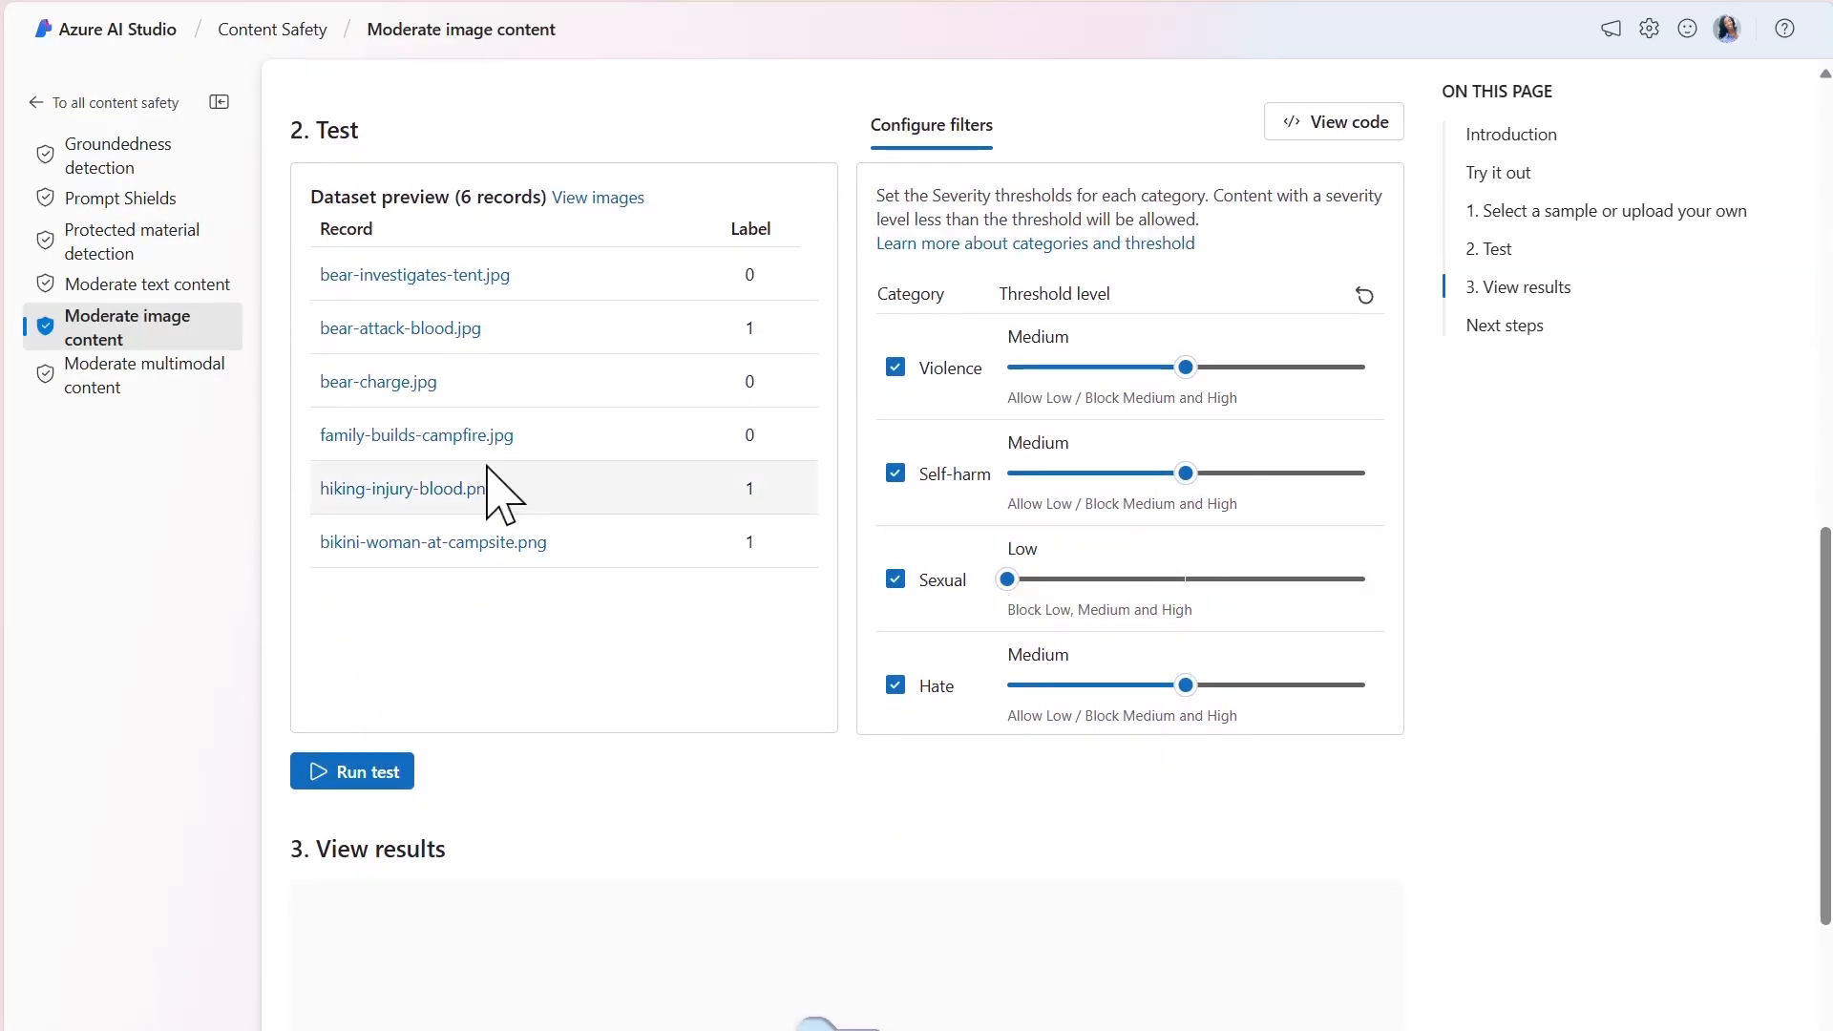
{"action": "left_click", "coordinate": [598, 198]}
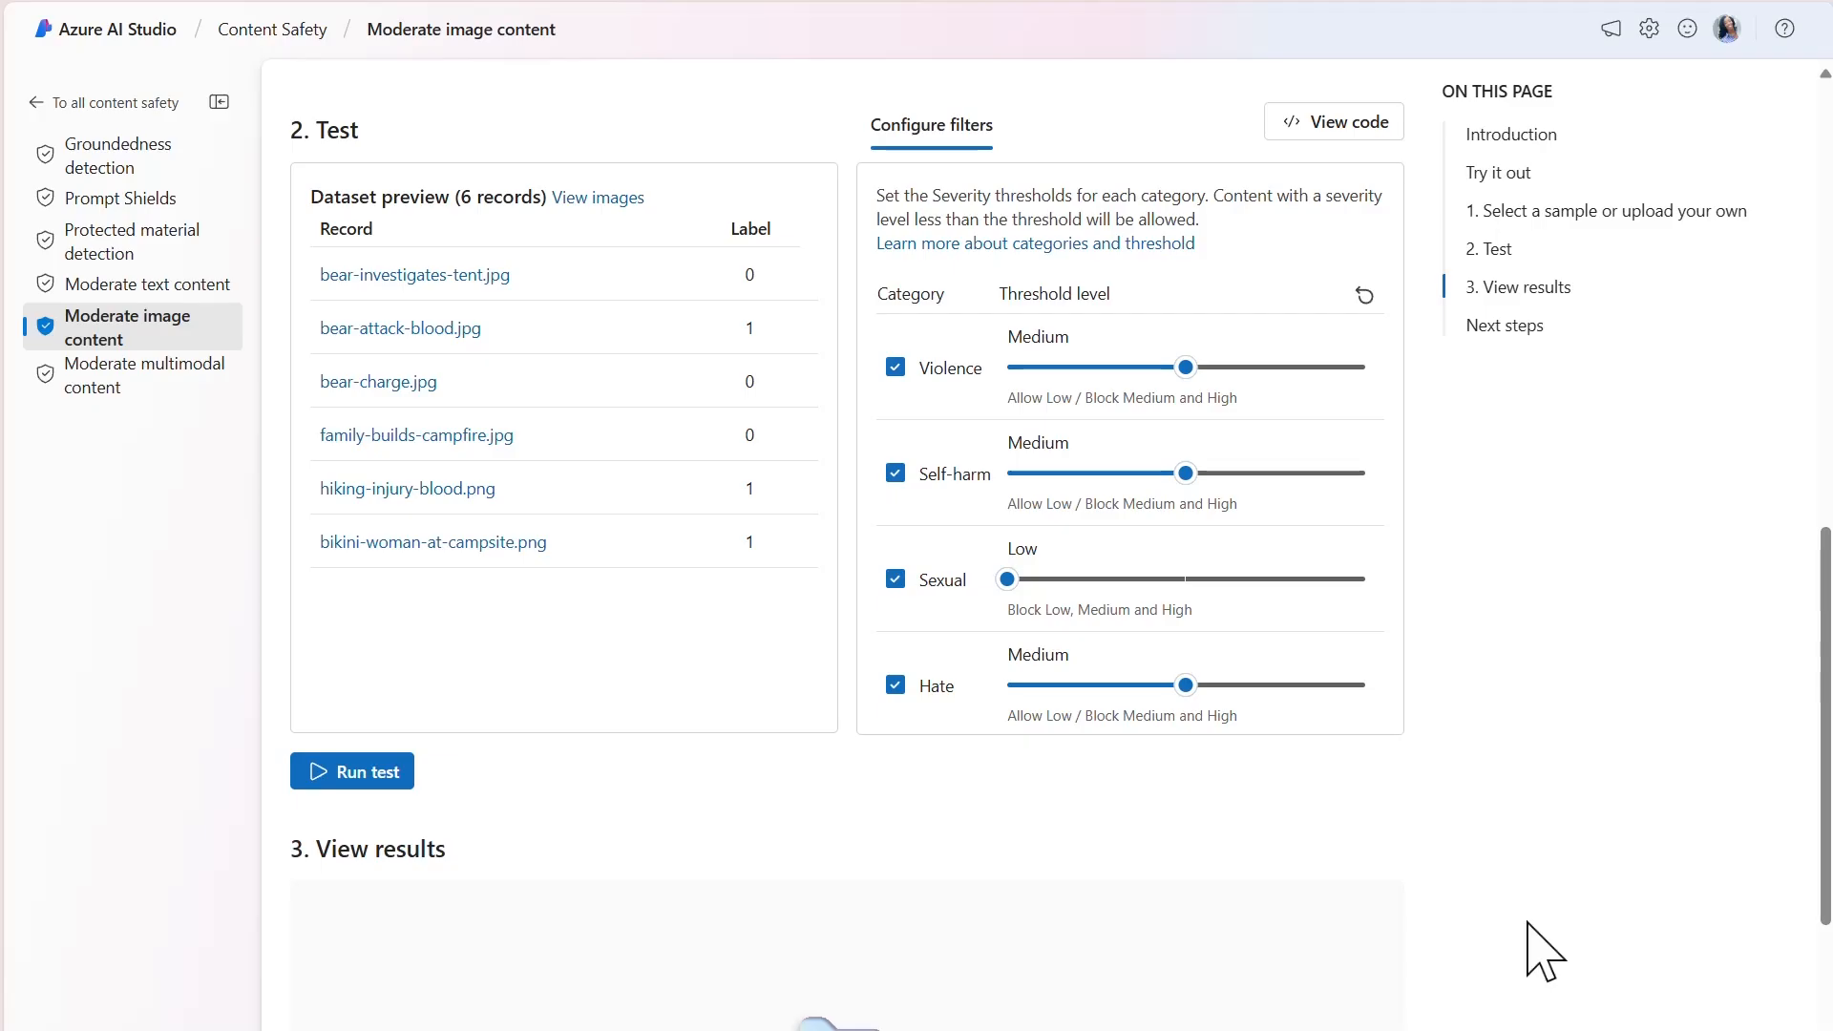
{"action": "mouse_move", "coordinate": [600, 798]}
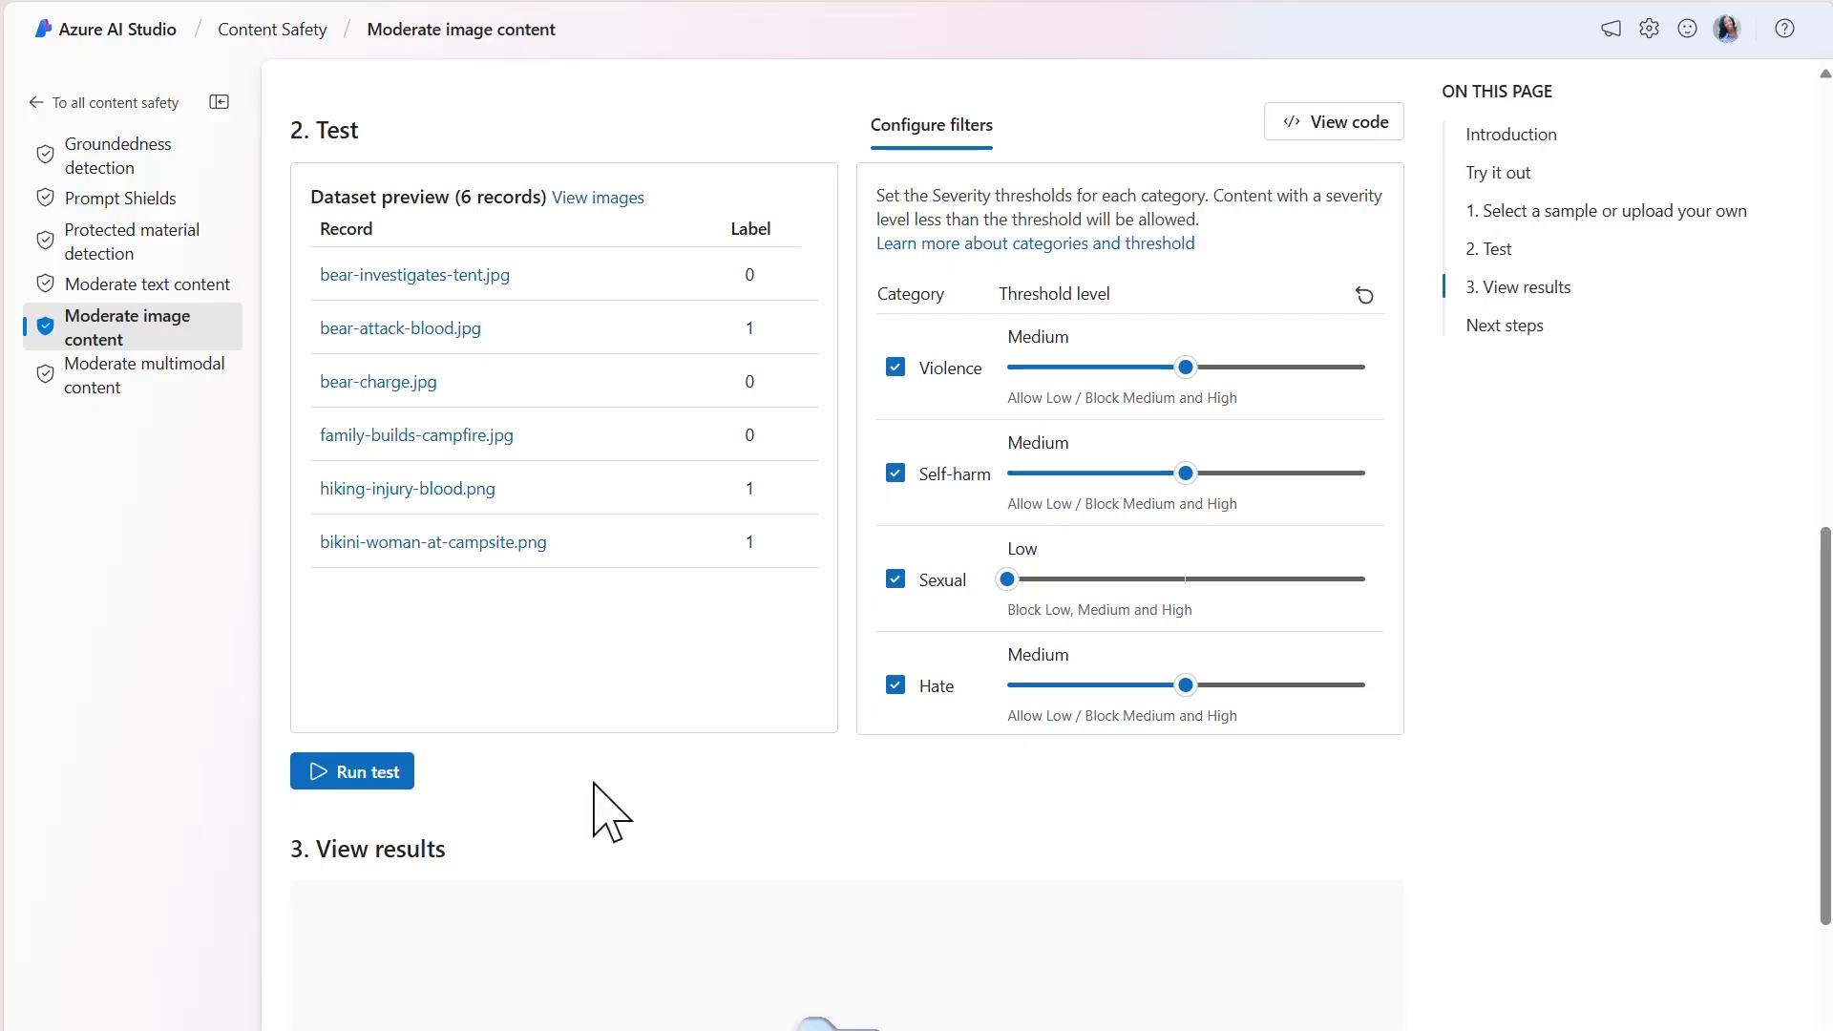
- Run the bulk test and review allowed/blocked rates, precision metrics and per-record severities
{"action": "left_click", "coordinate": [352, 770]}
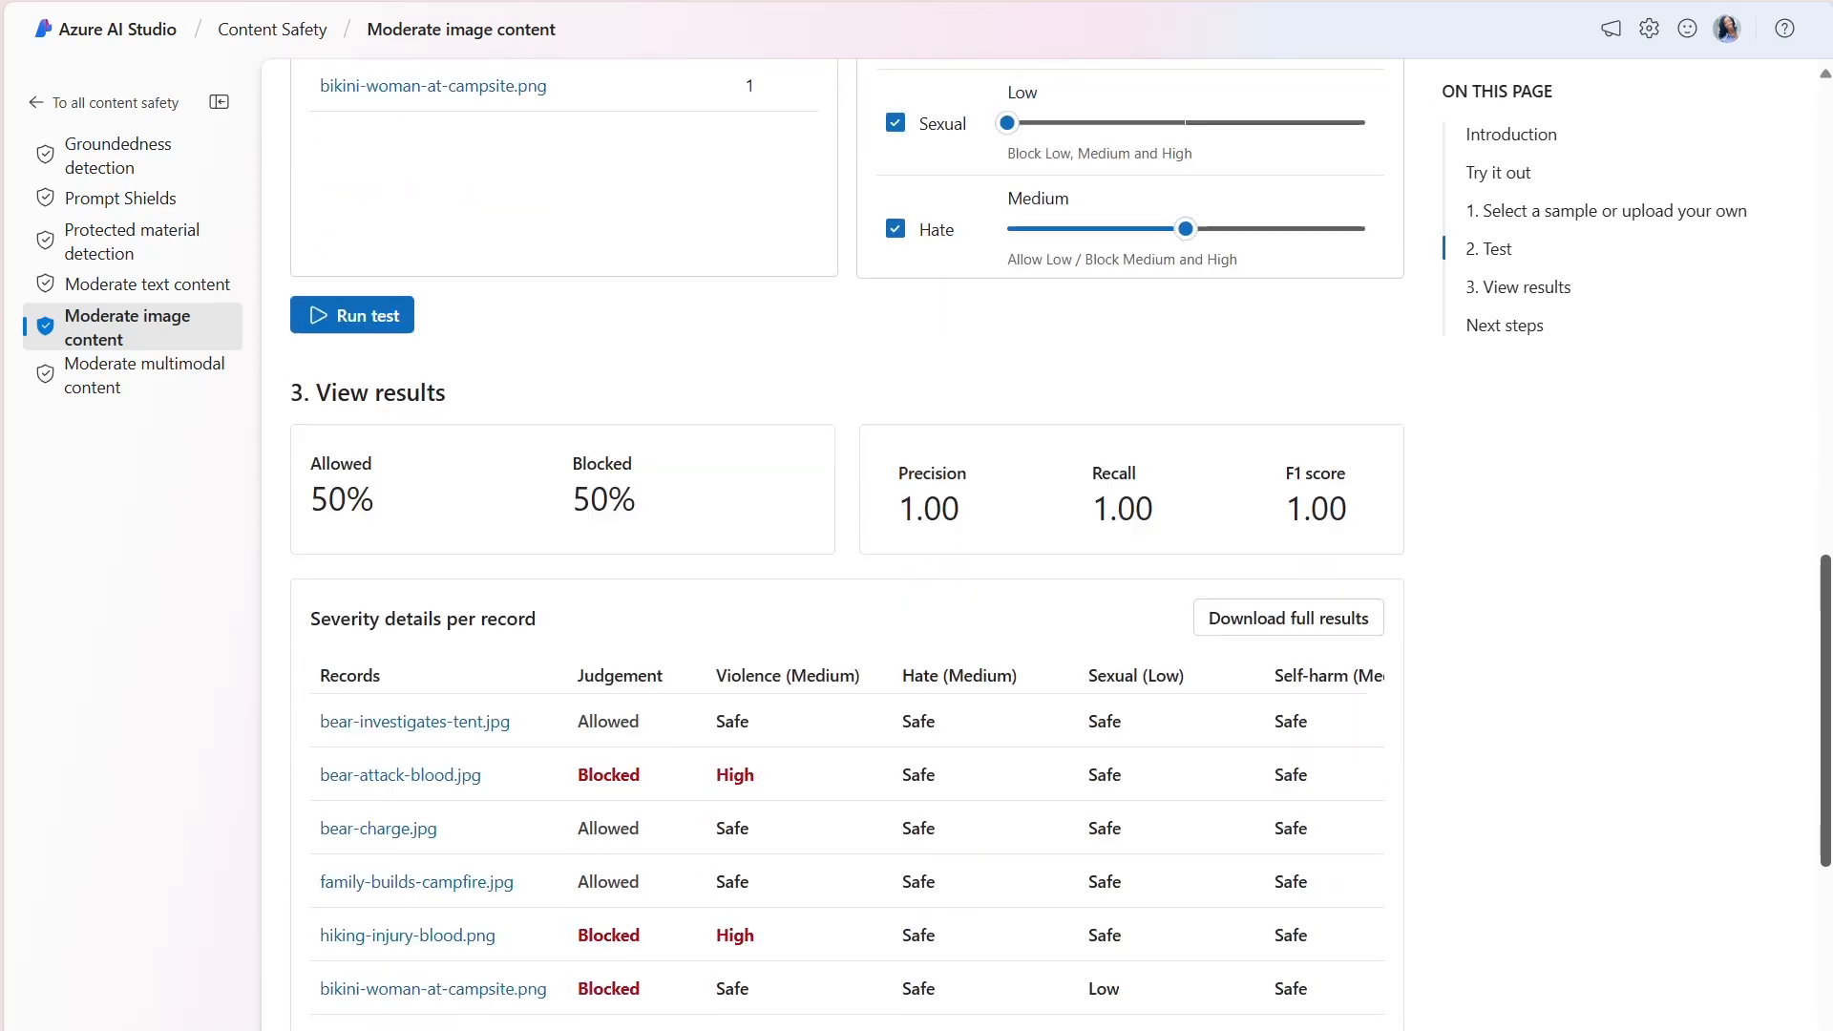
{"action": "scroll", "scroll_direction": "down", "scroll_amount": 3}
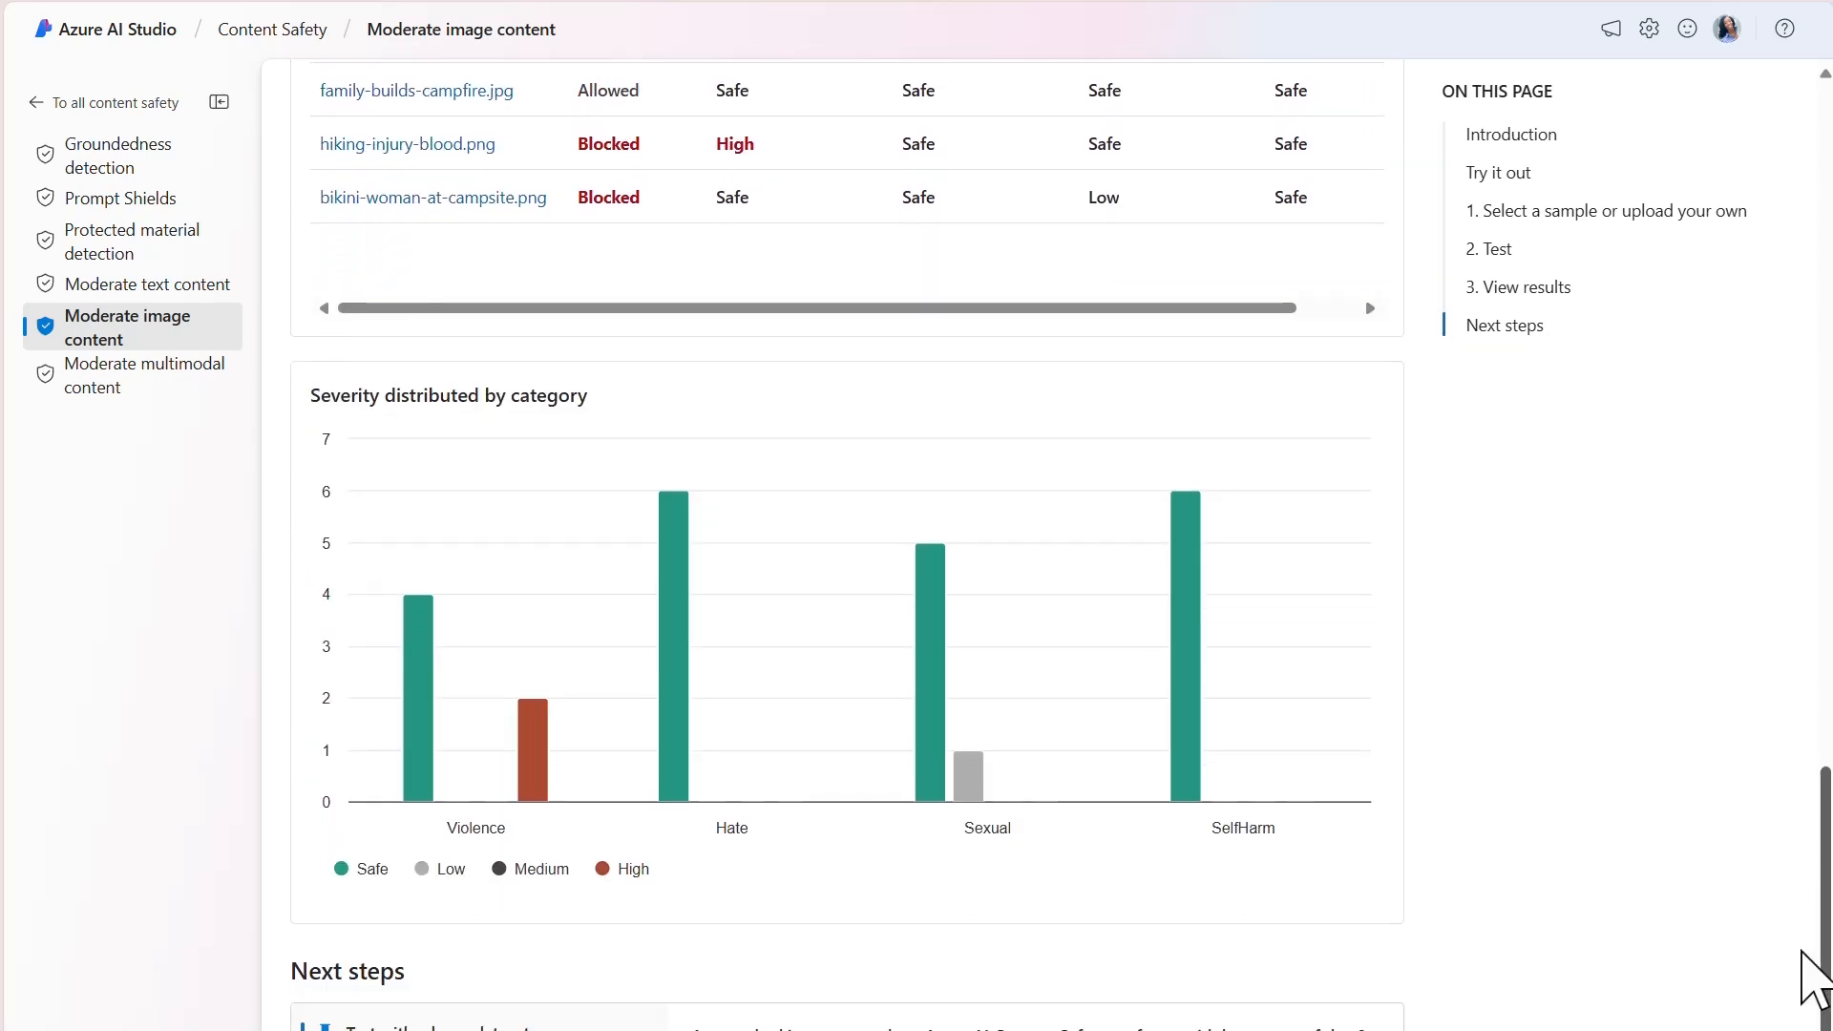
- Scroll down to the Severity distributed by category chart
{"action": "scroll", "scroll_direction": "down", "scroll_amount": 3}
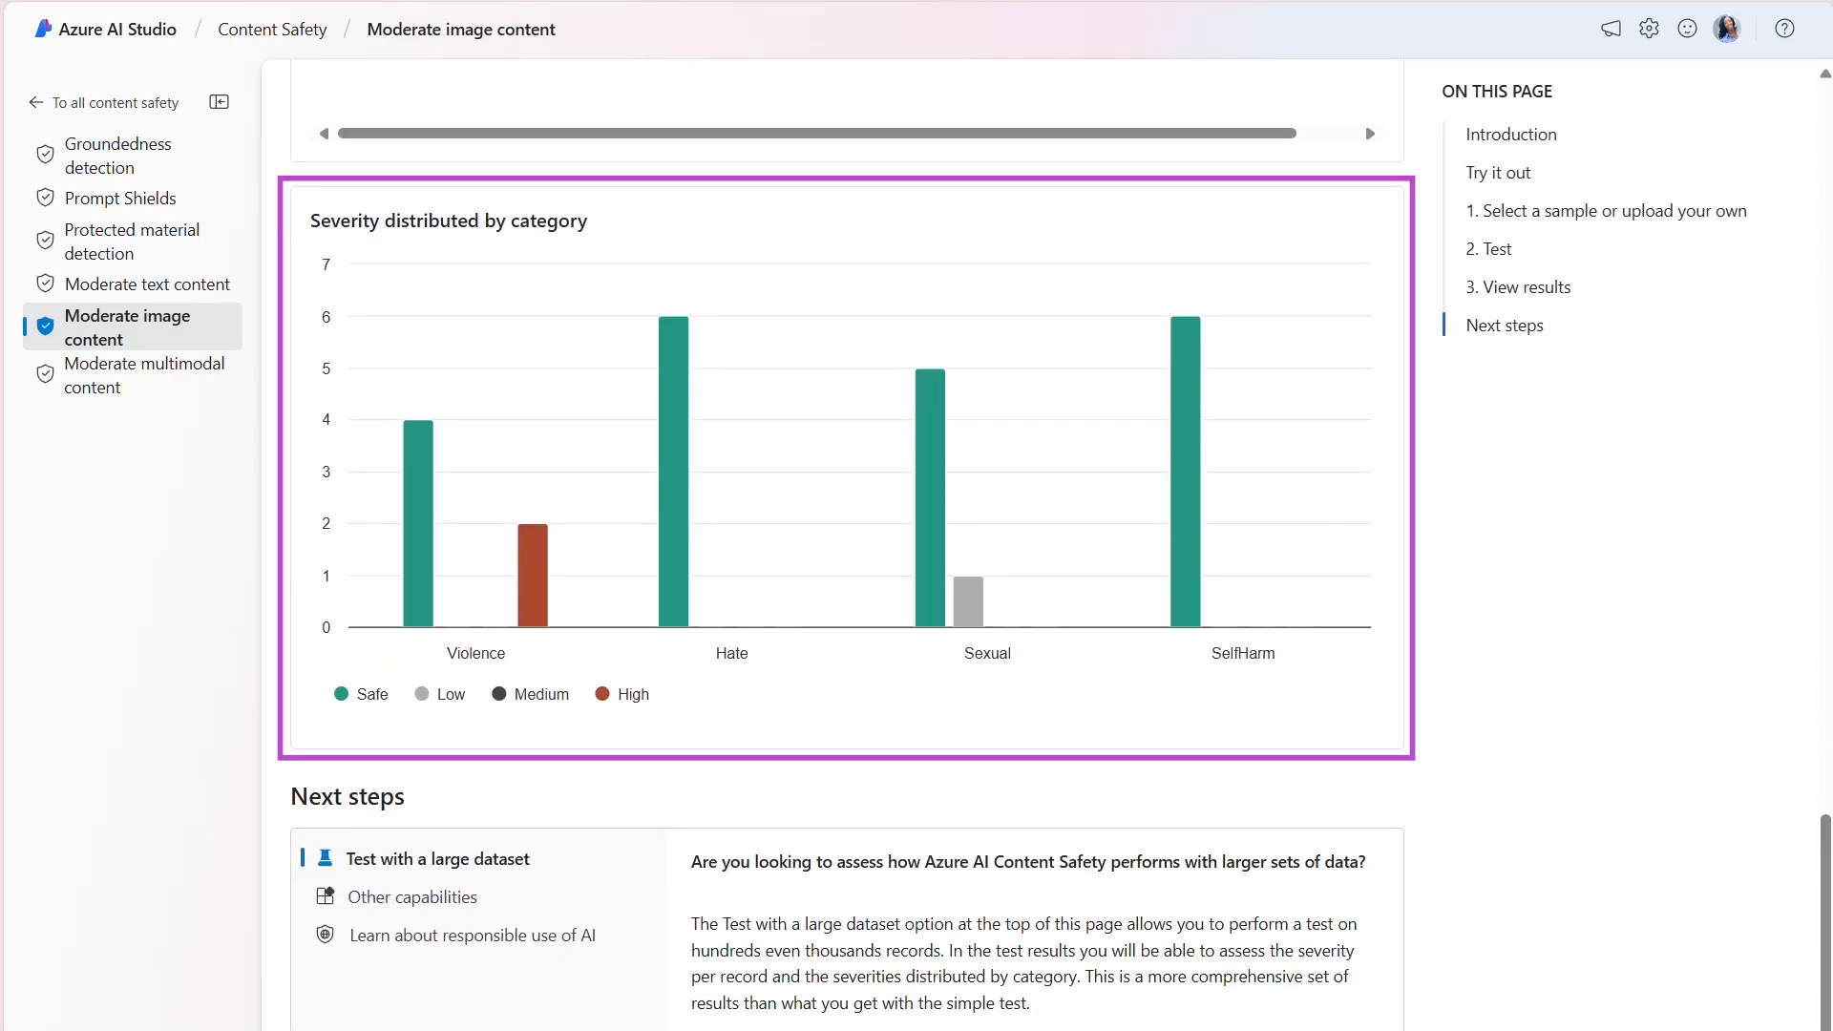